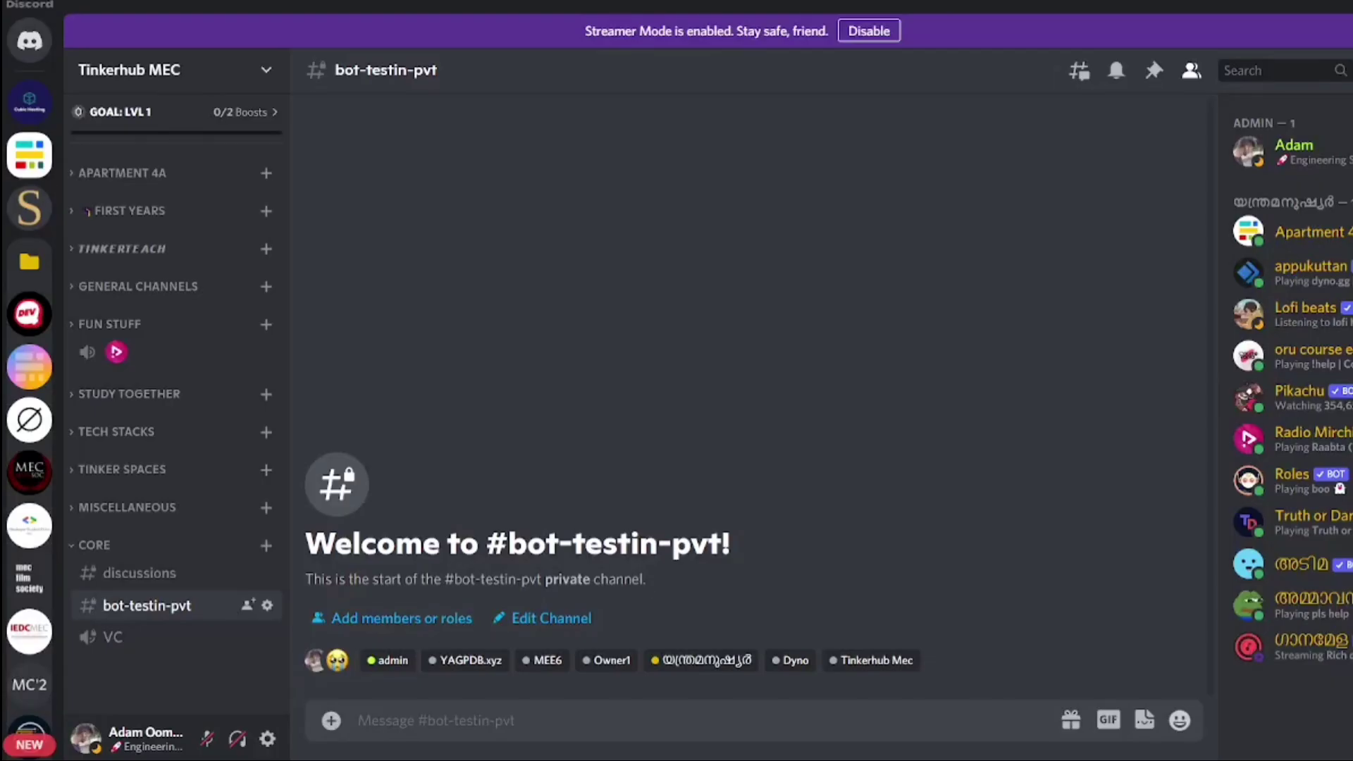
- Send ?help, ?chem.imp, ?maths, ?phy.yt and an unknown ?hyu to the bot in #bot-testin-pvt
{"action": "left_click", "coordinate": [605, 721]}
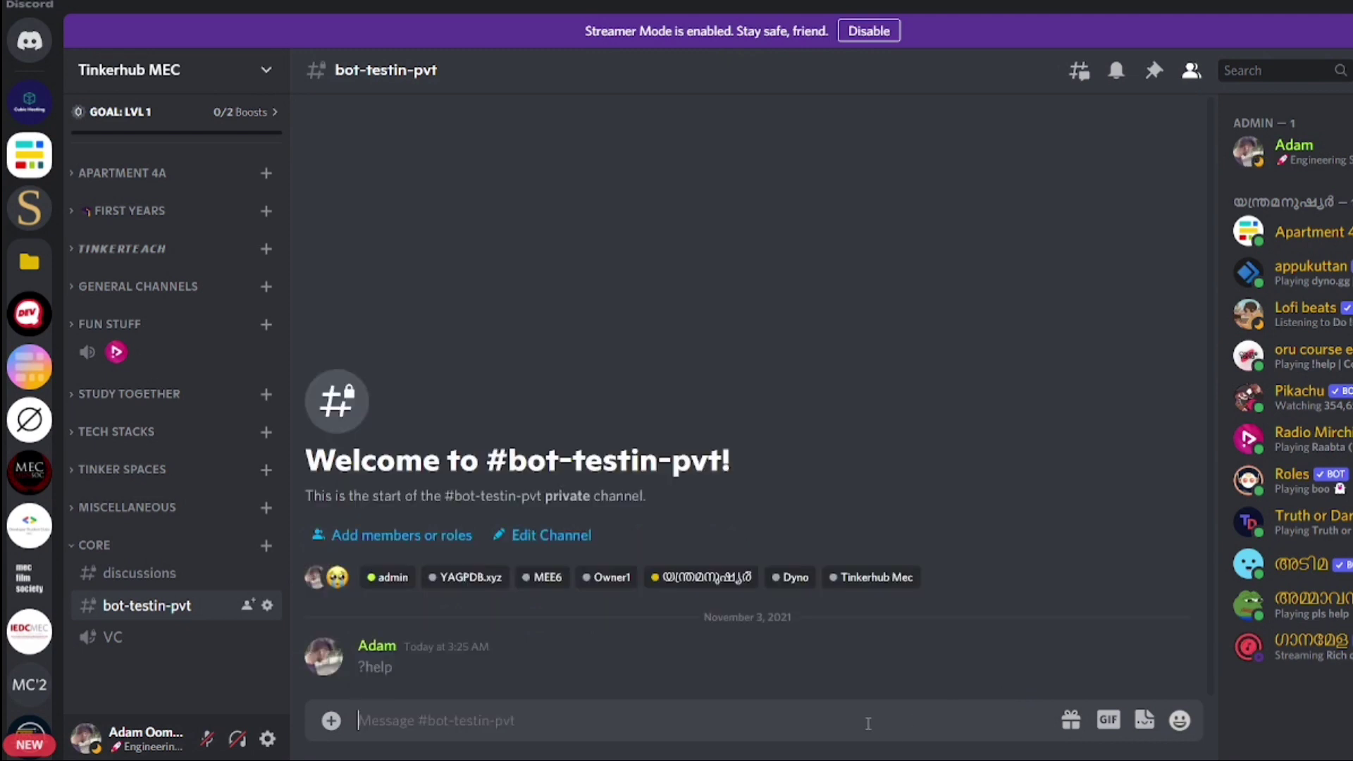
{"action": "type", "text": "?chem."}
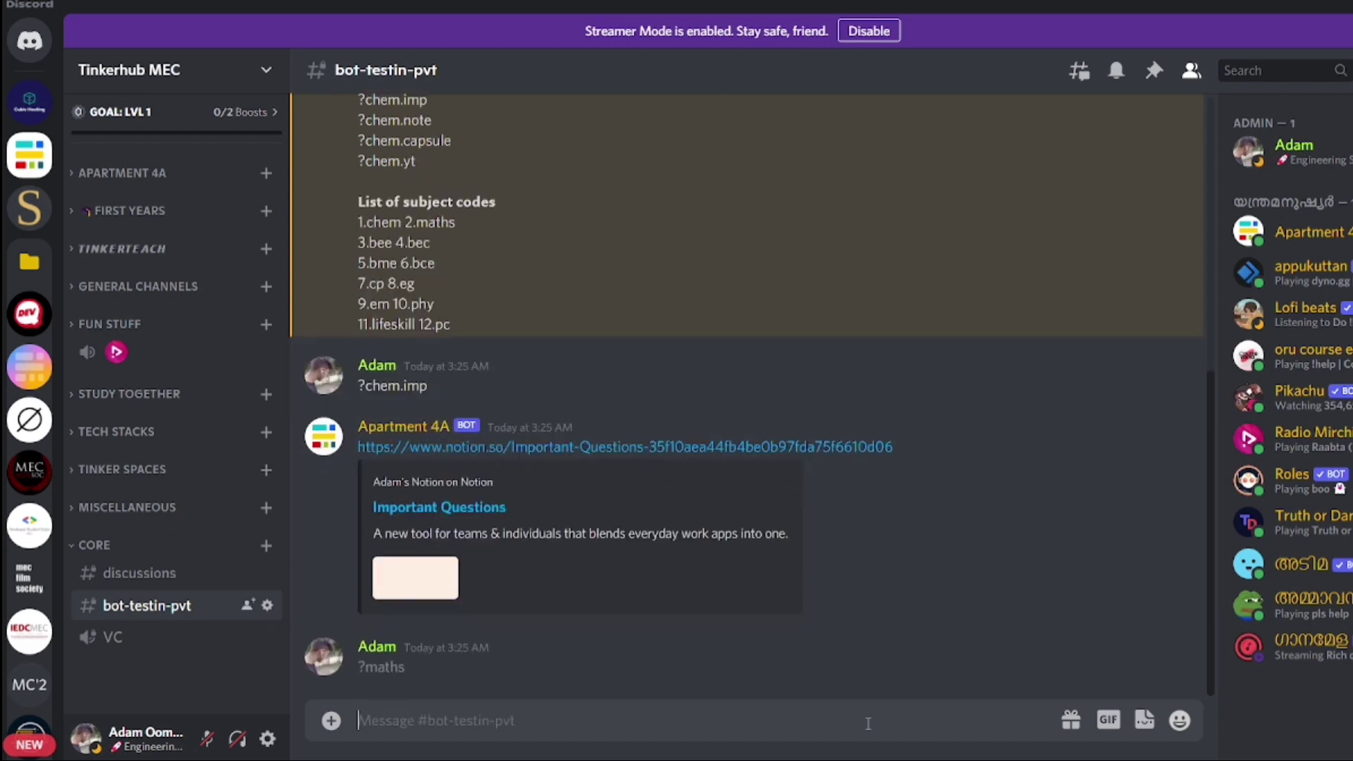
{"action": "type", "text": "?p"}
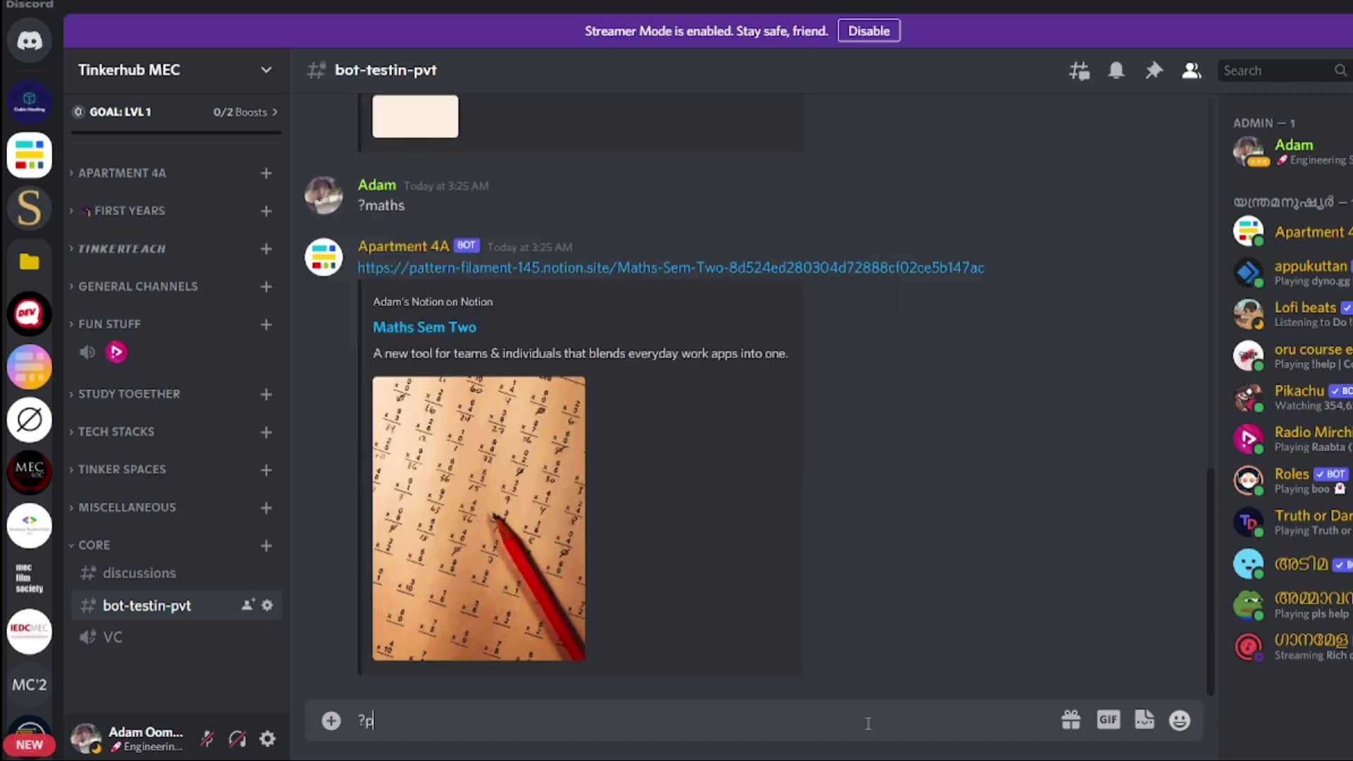
{"action": "key", "text": "enter"}
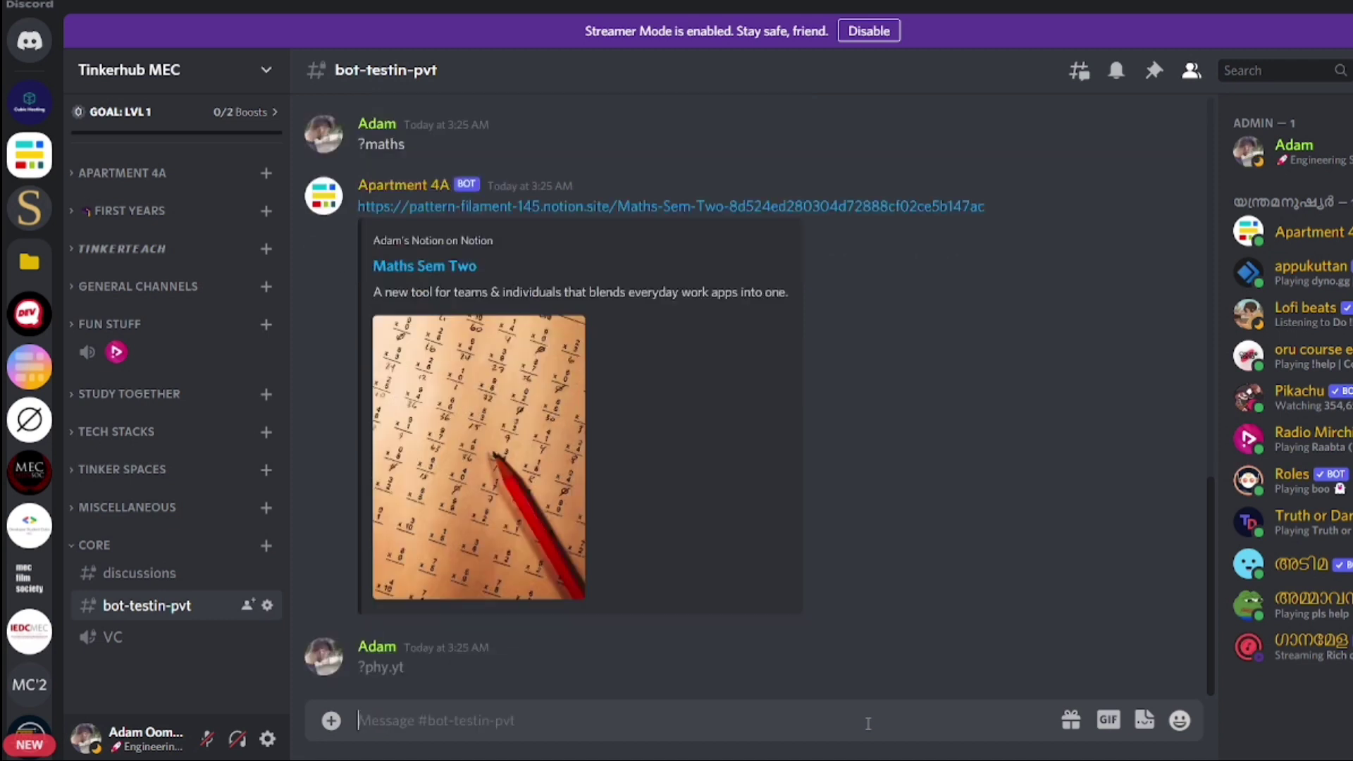
{"action": "type", "text": "?h"}
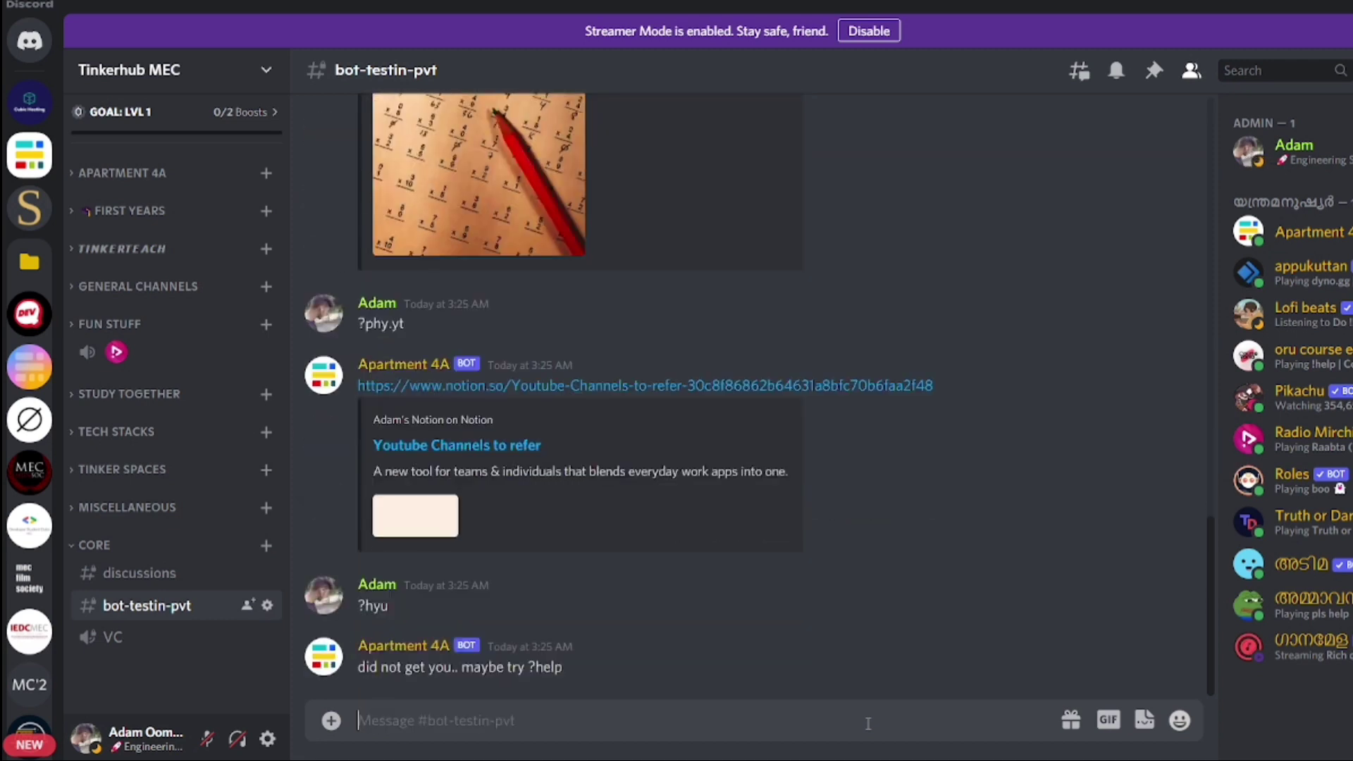
- Go to the Apartment 4A server's #announcements channel with the bot introduction post
{"action": "left_click", "coordinate": [159, 188]}
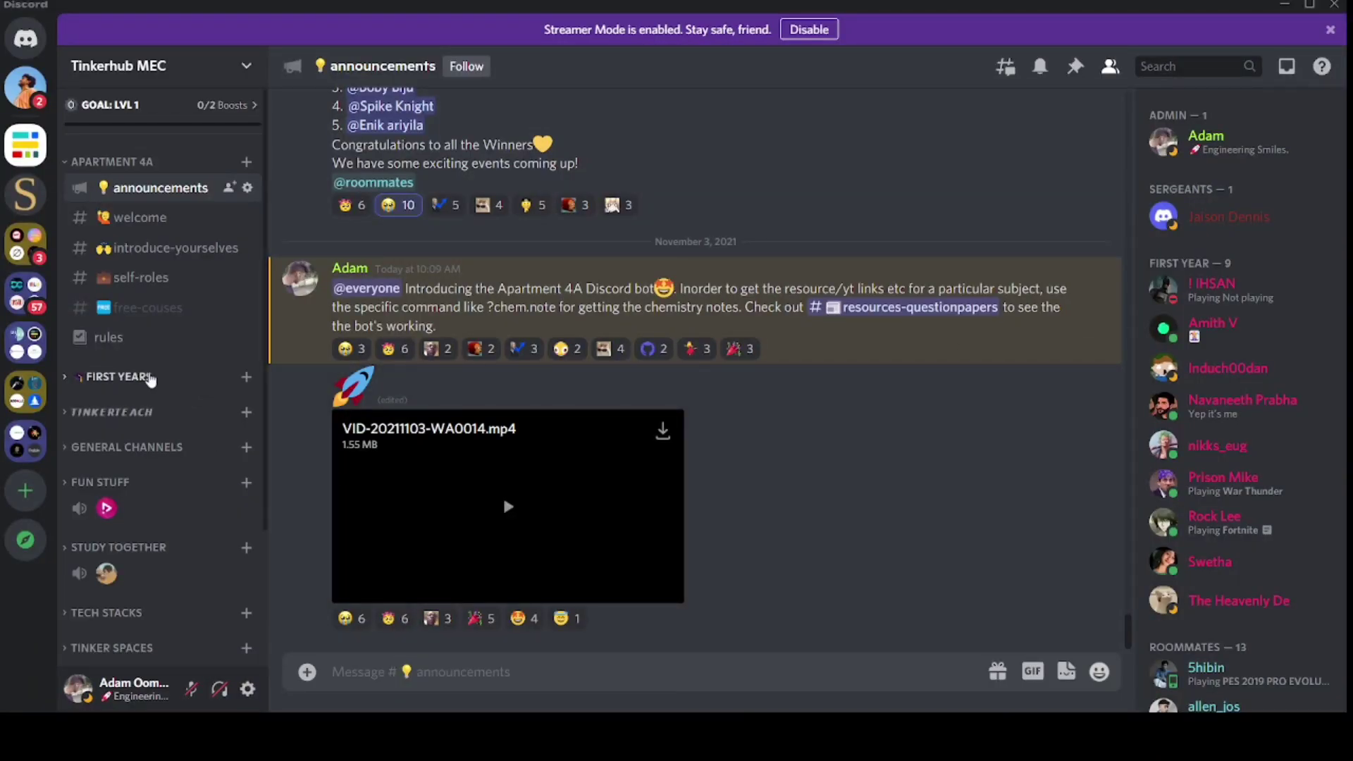
- Enter #resources-questionpapers under FIRST YEARS and send ?help and ?chem.qp to the bot
{"action": "left_click", "coordinate": [114, 377]}
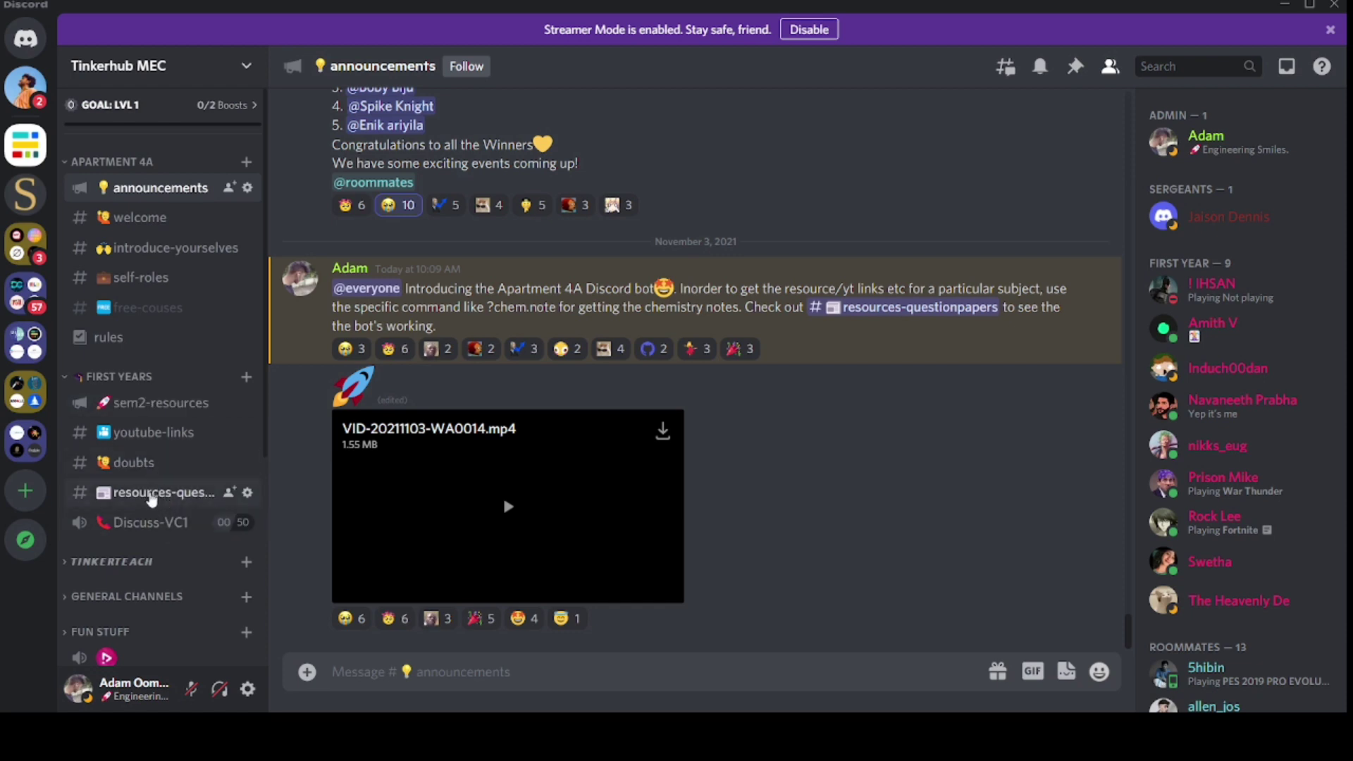
{"action": "left_click", "coordinate": [163, 491]}
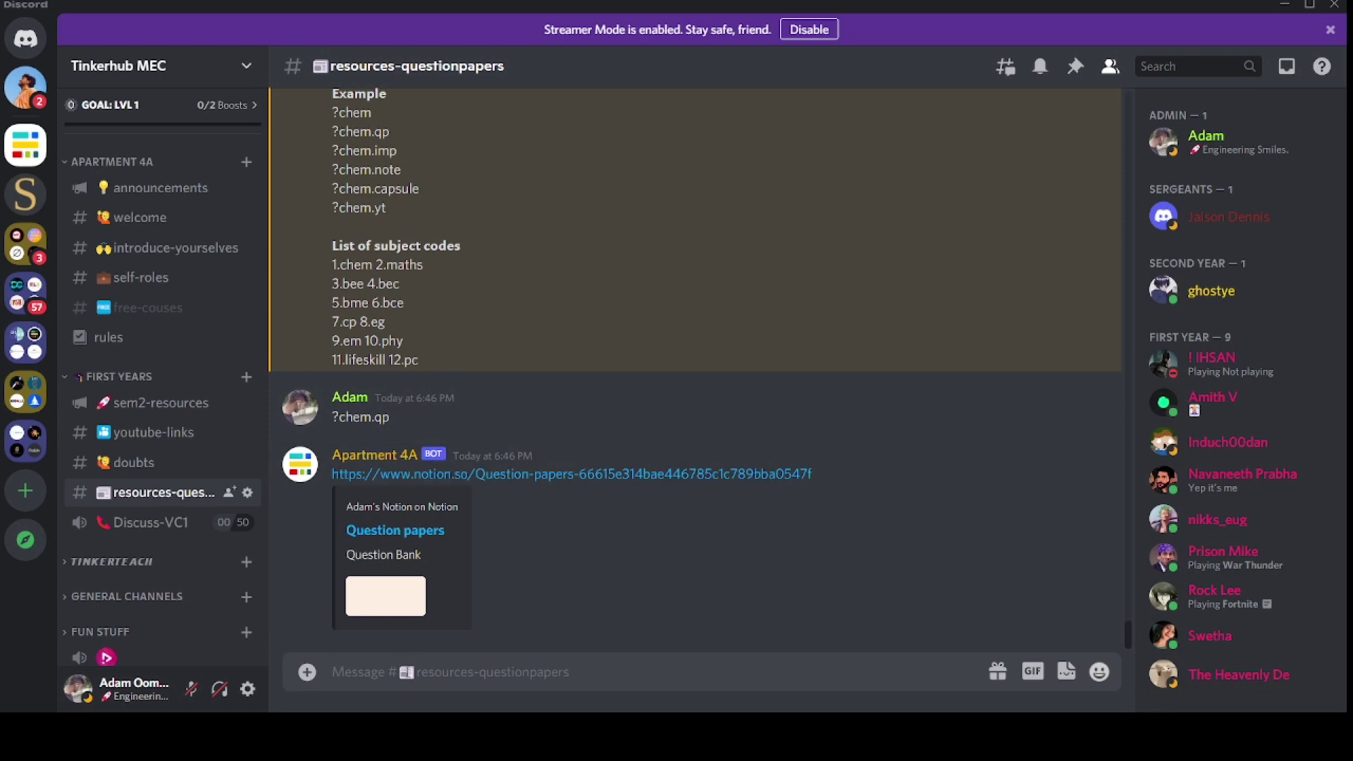
{"action": "type", "text": "?h"}
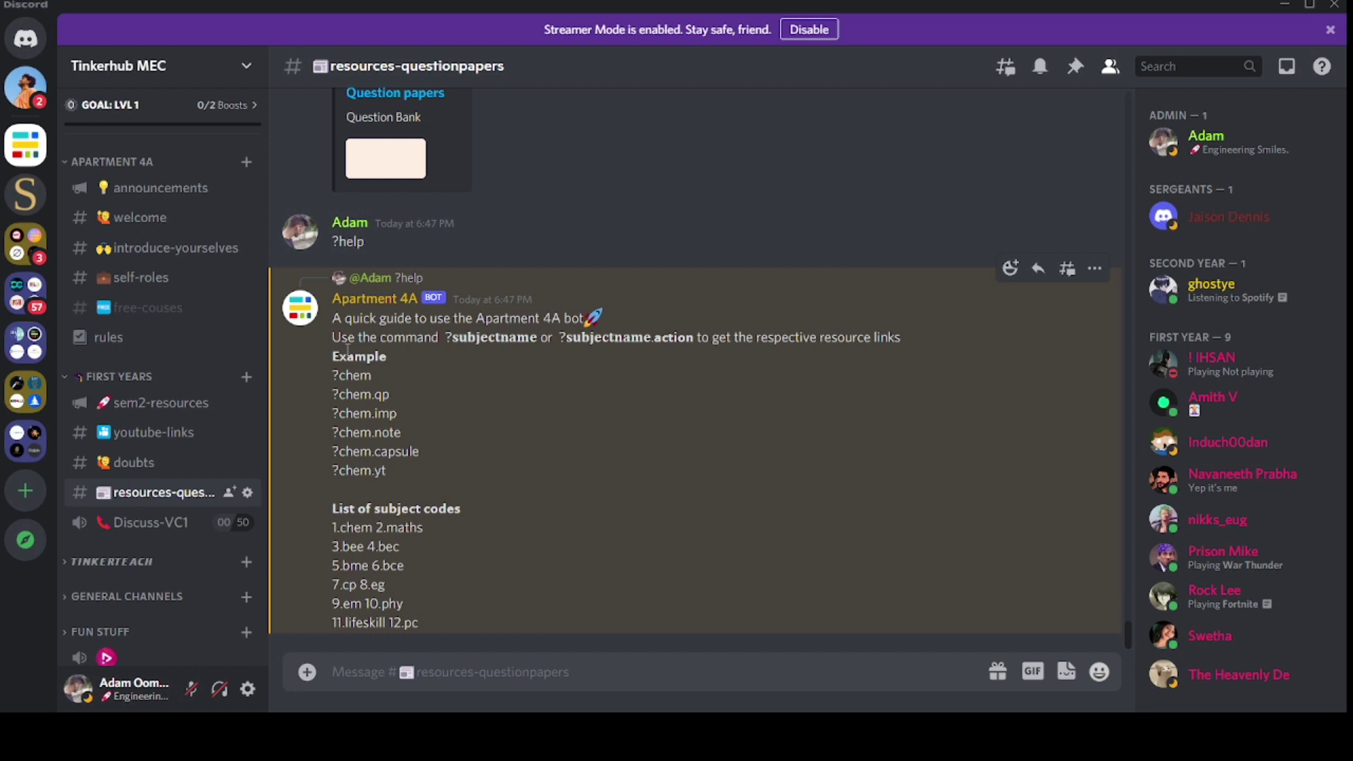
{"action": "type", "text": "?ch"}
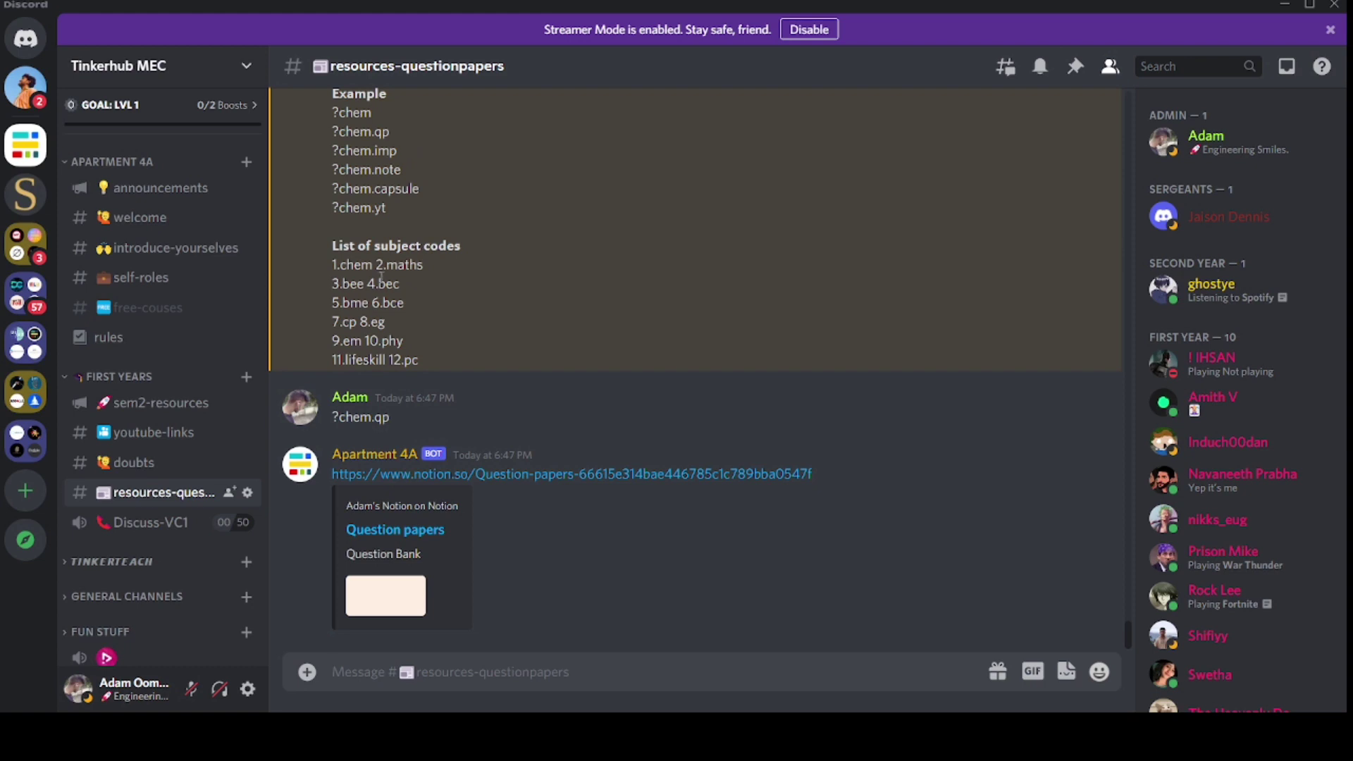
- Pick the bec subject code and get the bot's YouTube channels link for ?cp.yt
{"action": "double_click", "coordinate": [379, 284]}
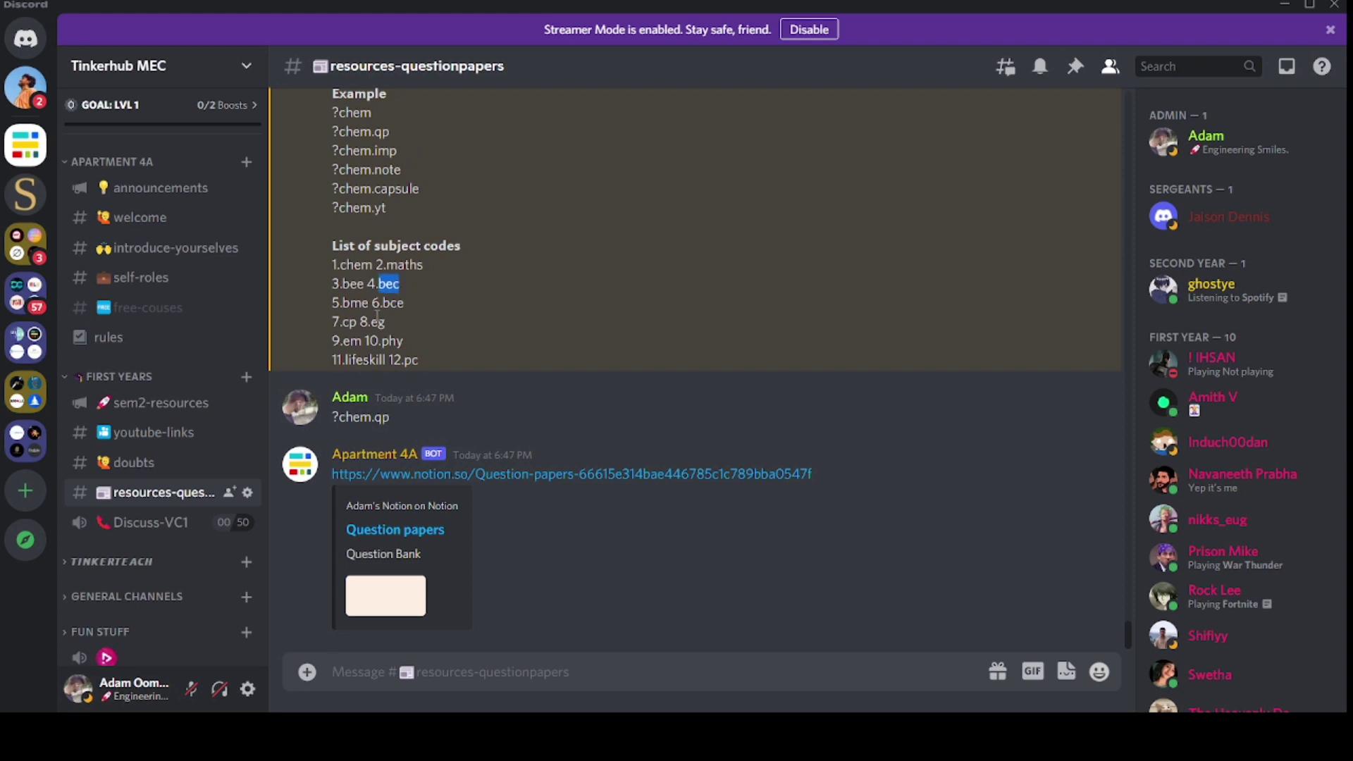
{"action": "mouse_move", "coordinate": [415, 626]}
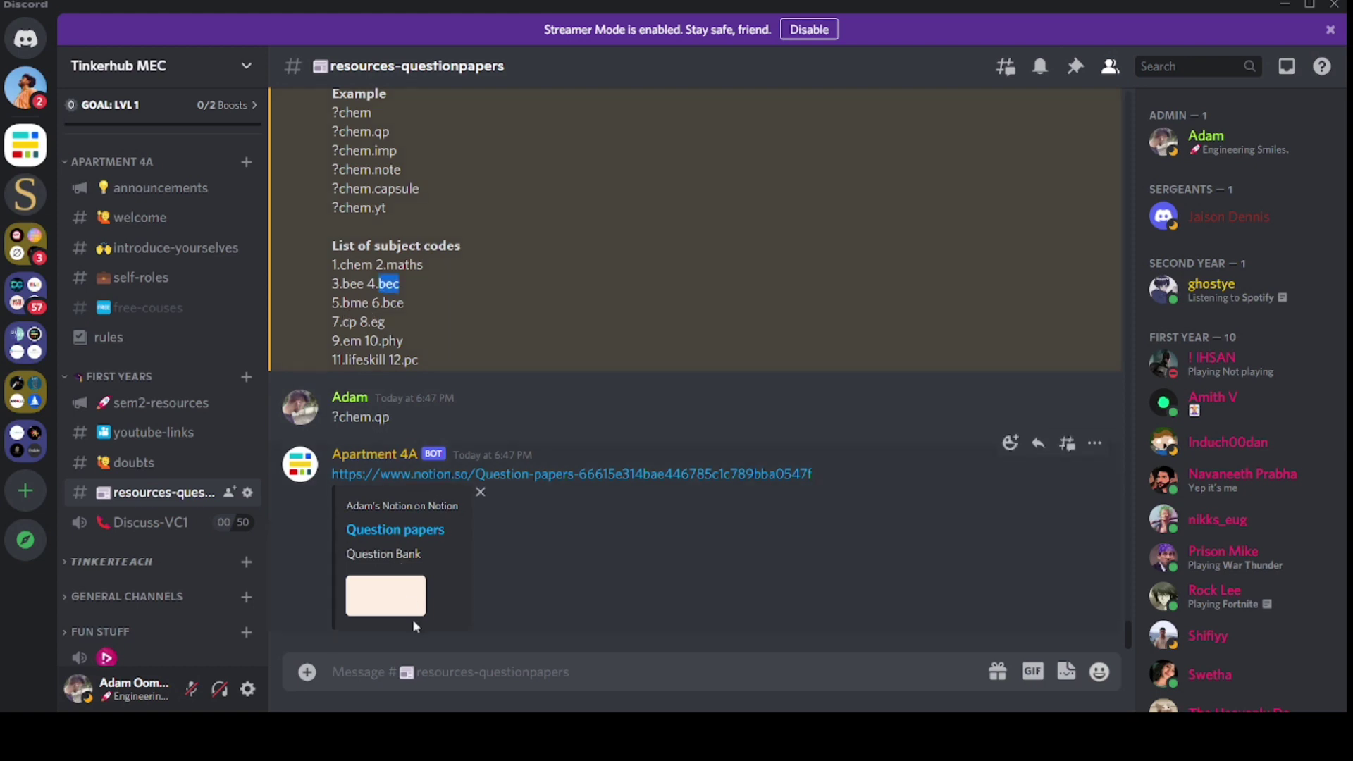
{"action": "type", "text": "?cp"}
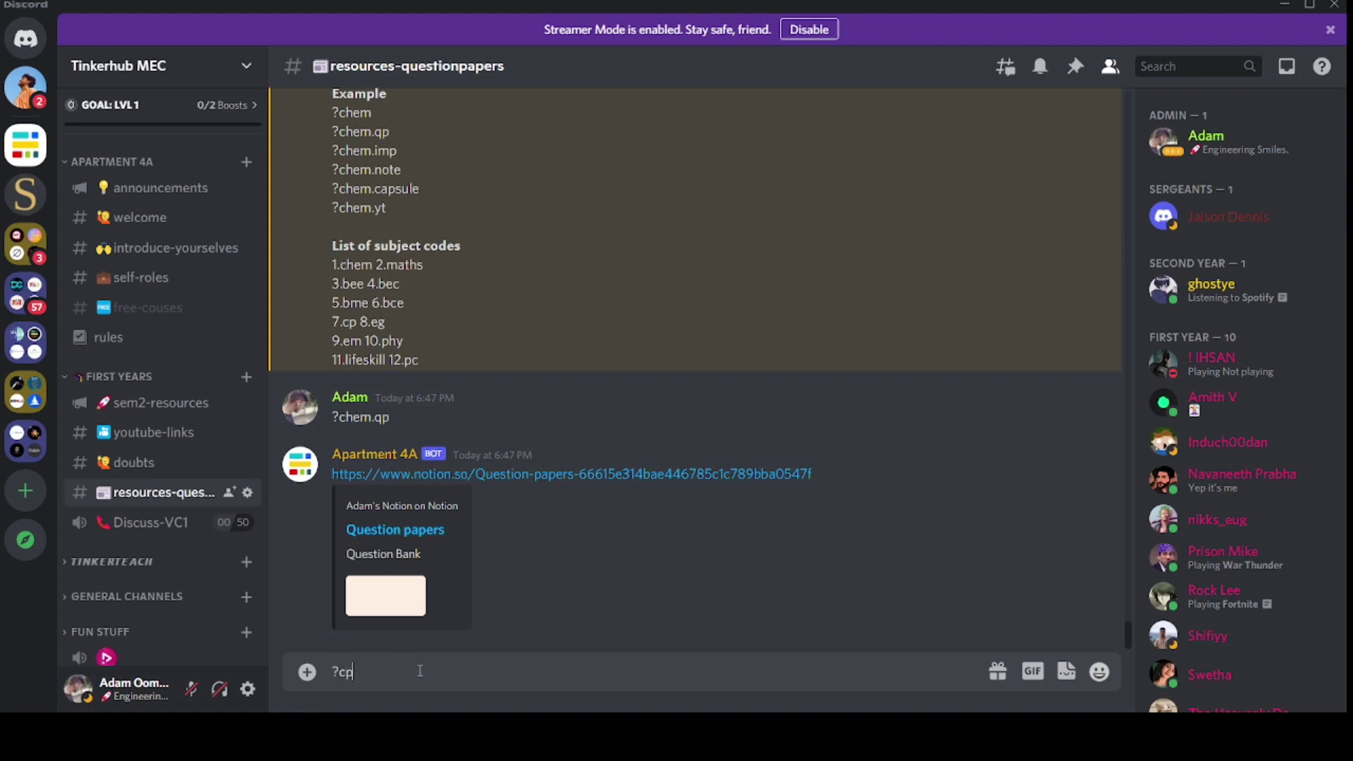
{"action": "type", "text": ".yt"}
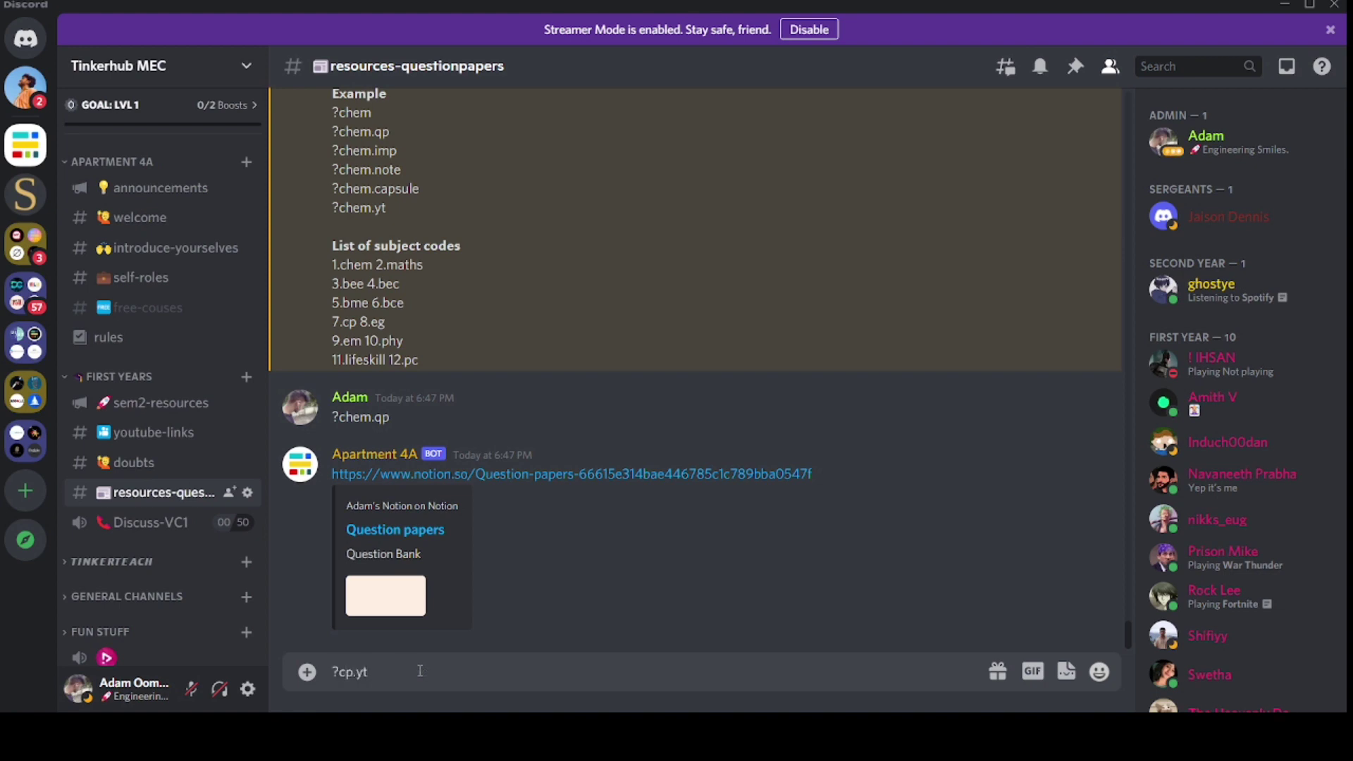
{"action": "key", "text": "Enter"}
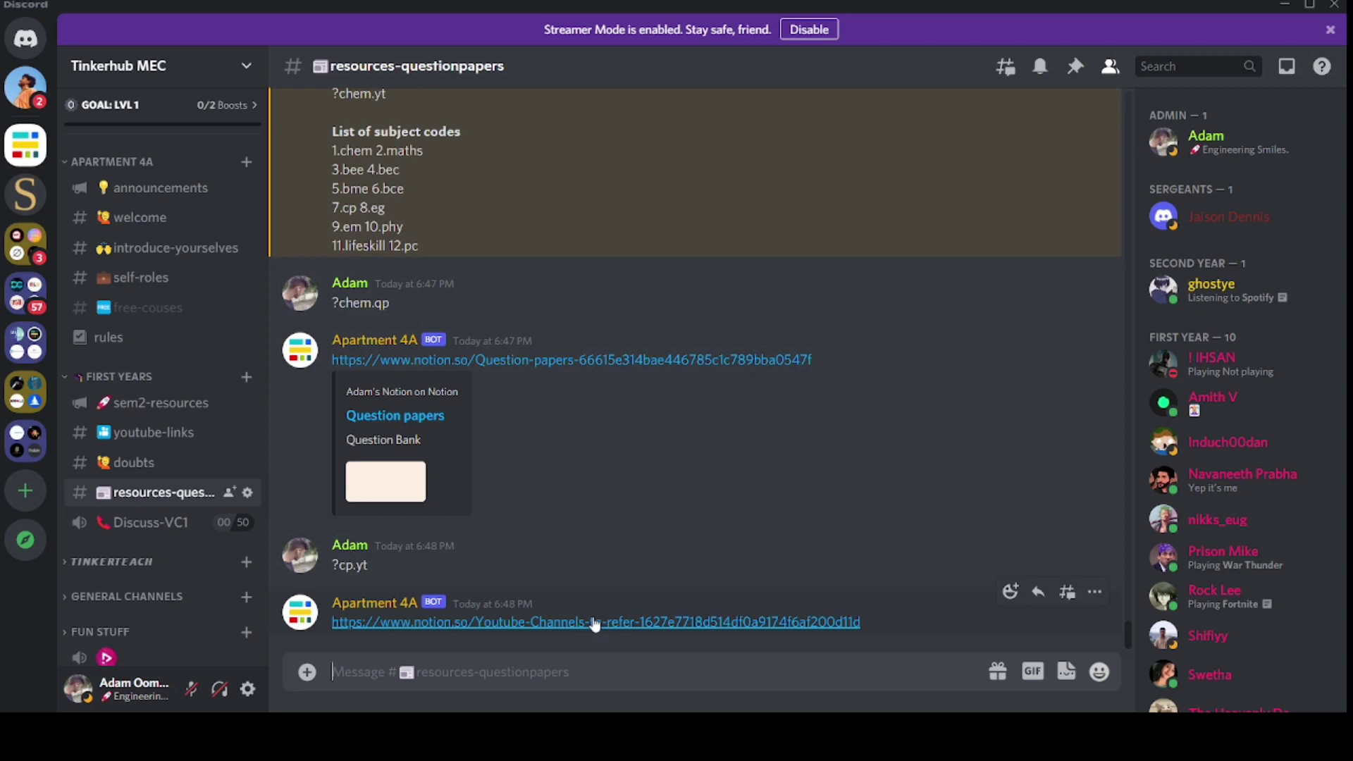
{"action": "scroll", "scroll_direction": "down", "scroll_amount": 3}
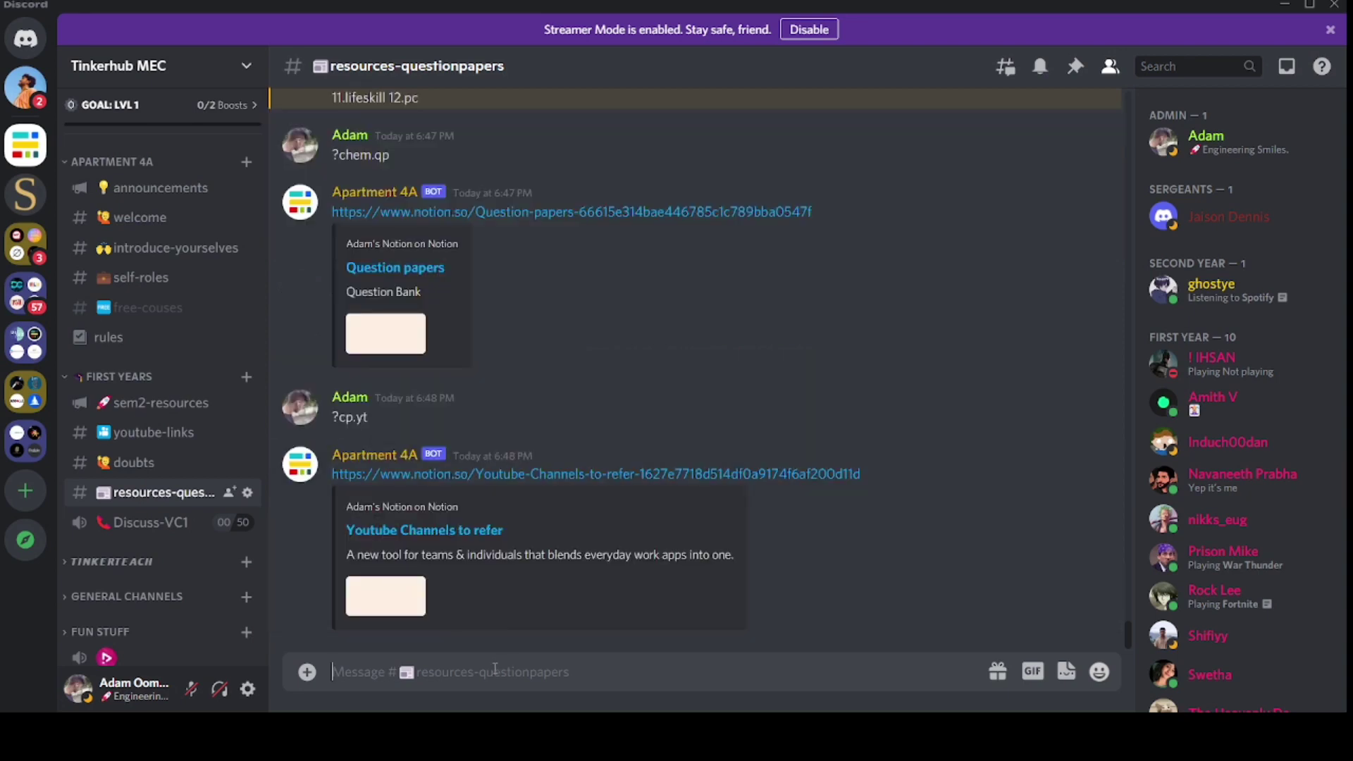
- Get the bot's Important Questions link for ?bee.imp
{"action": "type", "text": "?"}
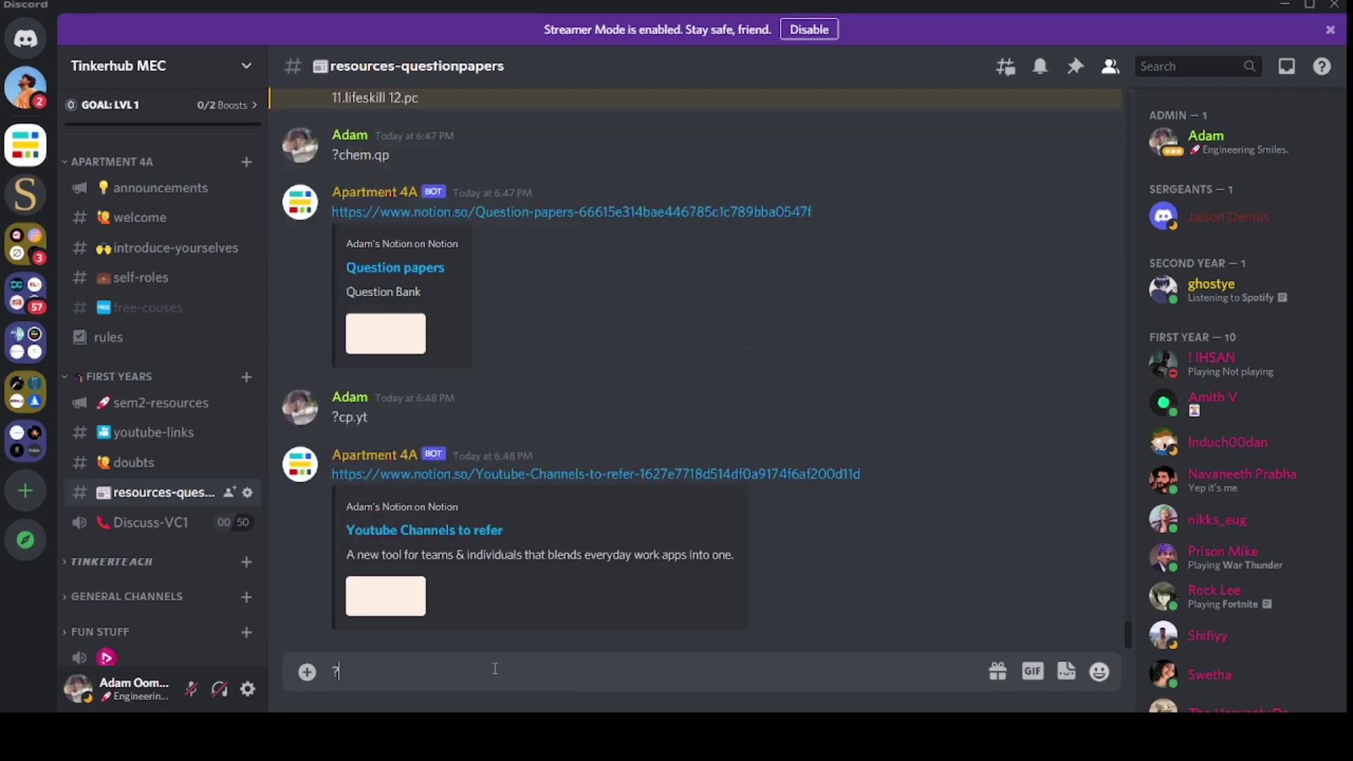
{"action": "type", "text": "bee.i"}
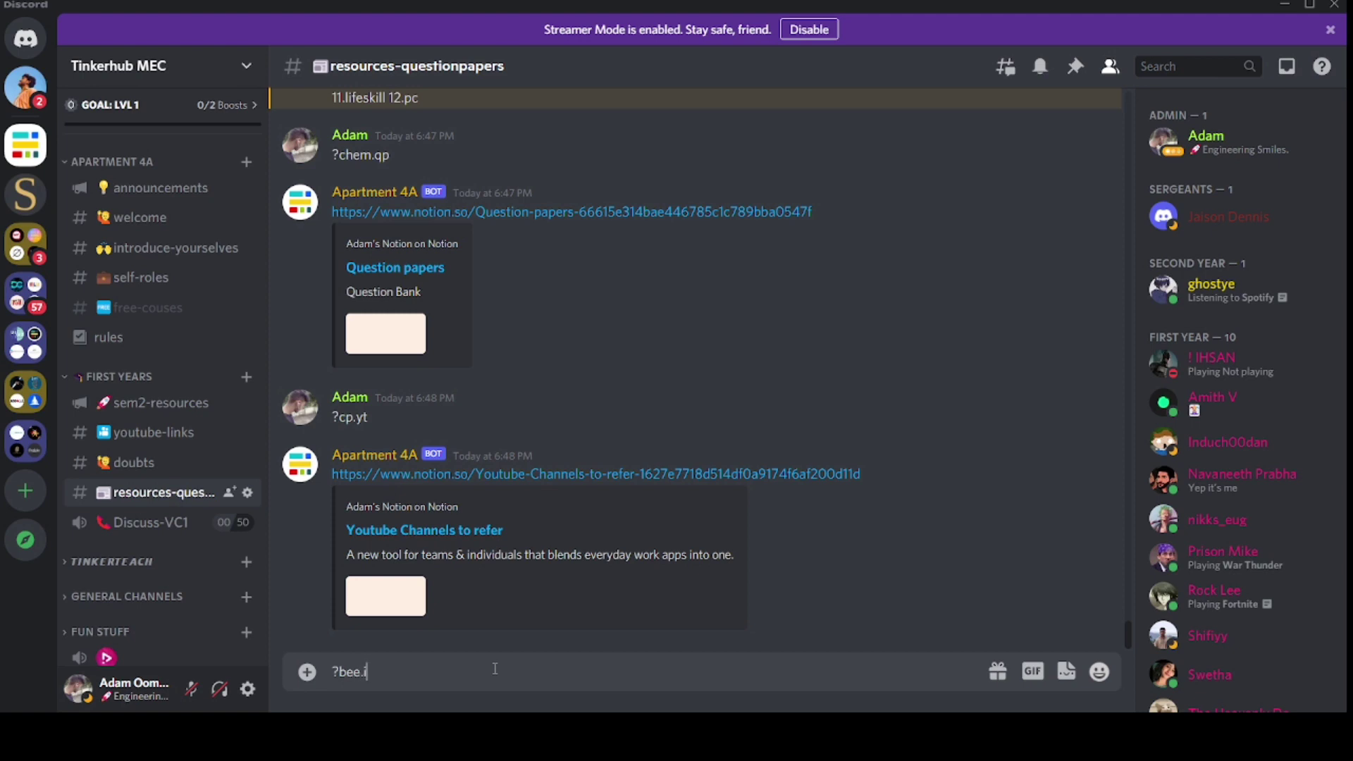
{"action": "type", "text": "mp"}
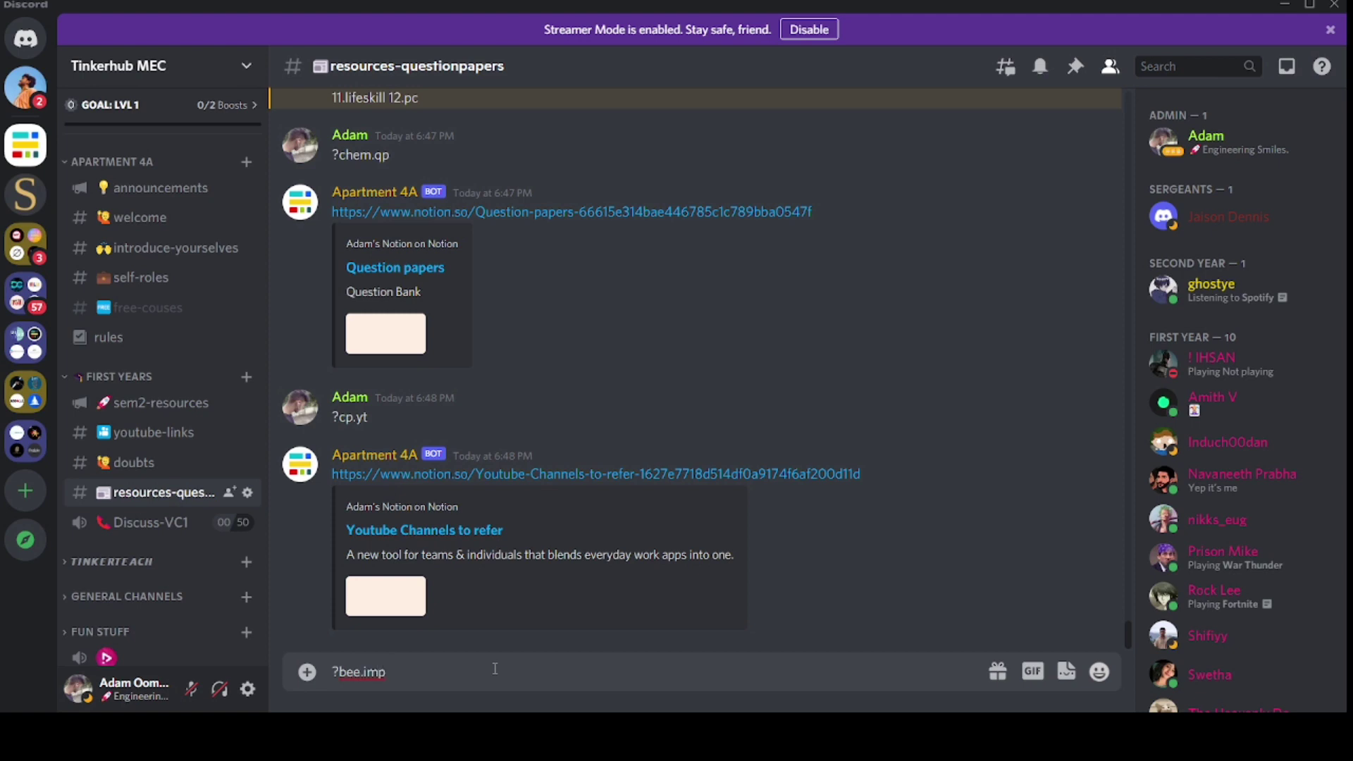
{"action": "key", "text": "Enter"}
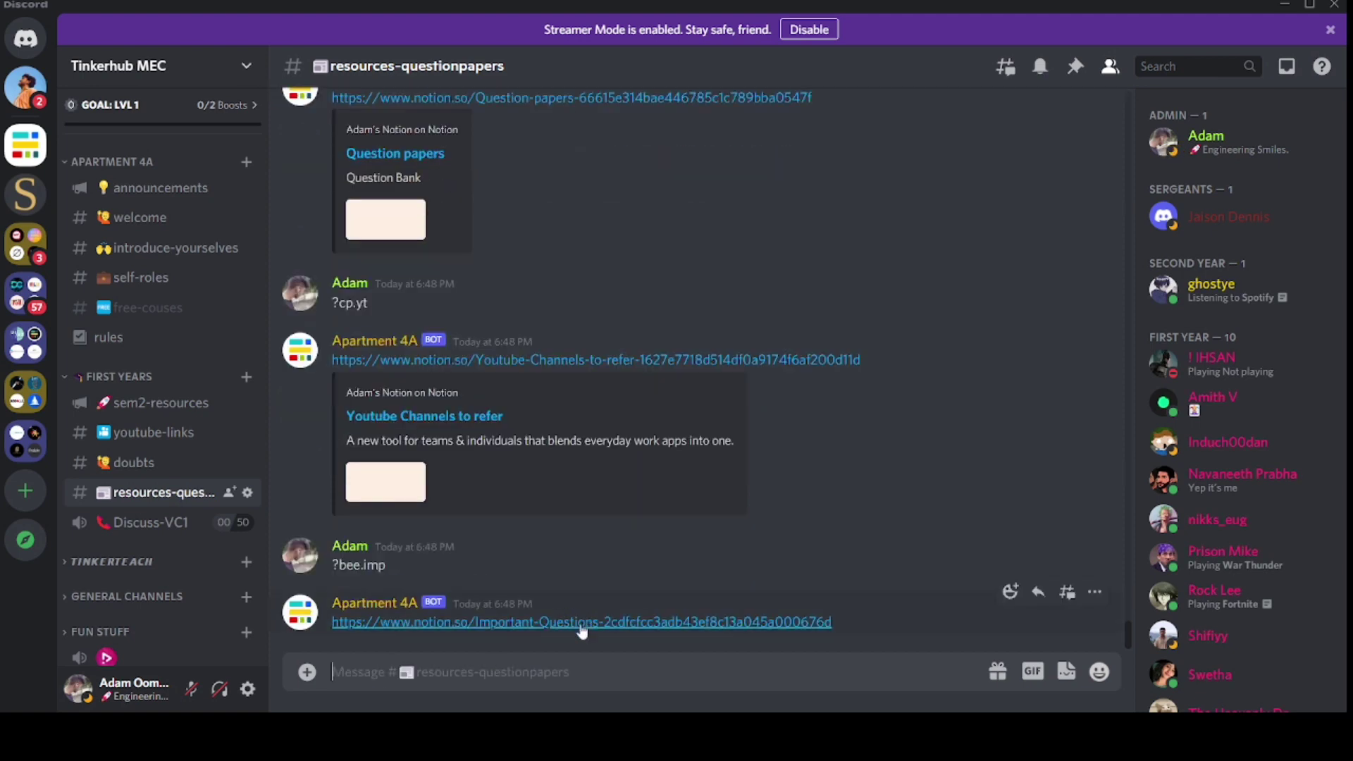
{"action": "scroll", "scroll_direction": "down", "scroll_amount": 3}
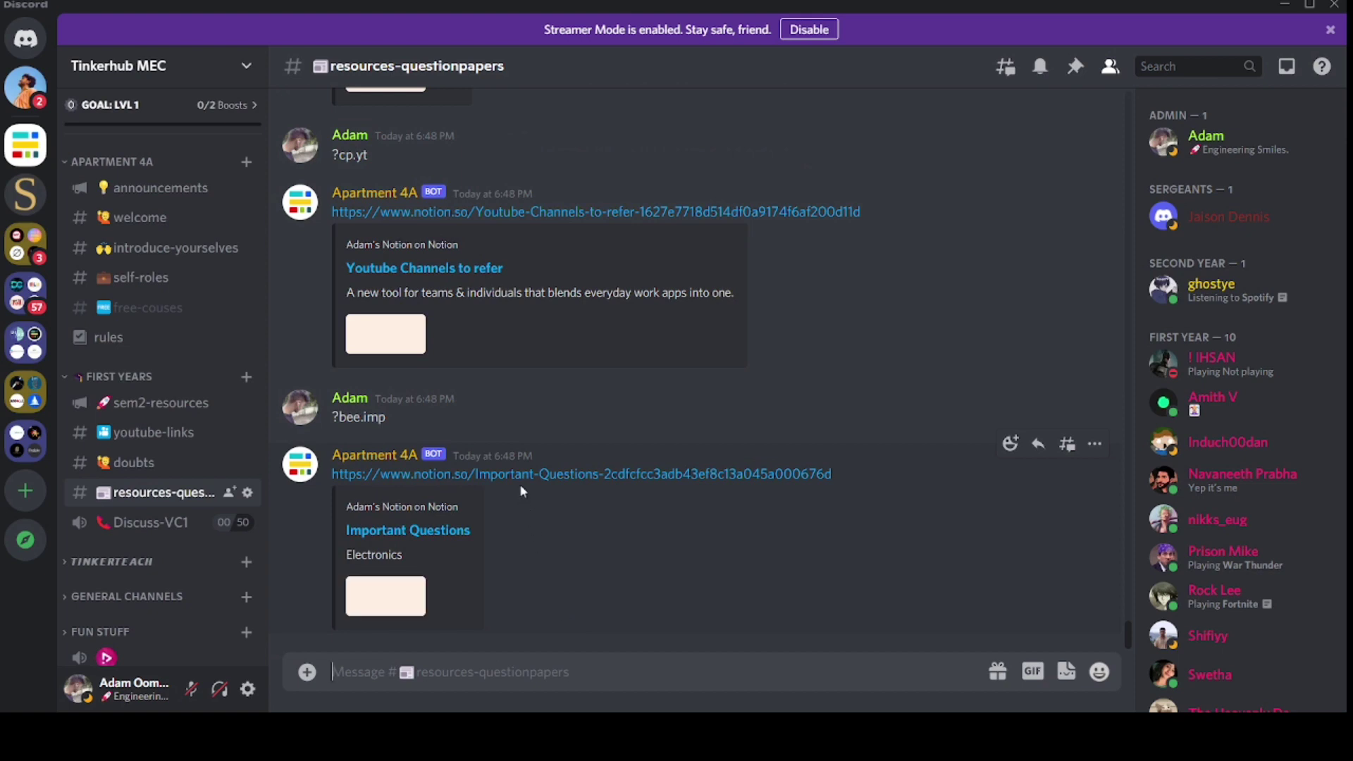
{"action": "mouse_move", "coordinate": [494, 456]}
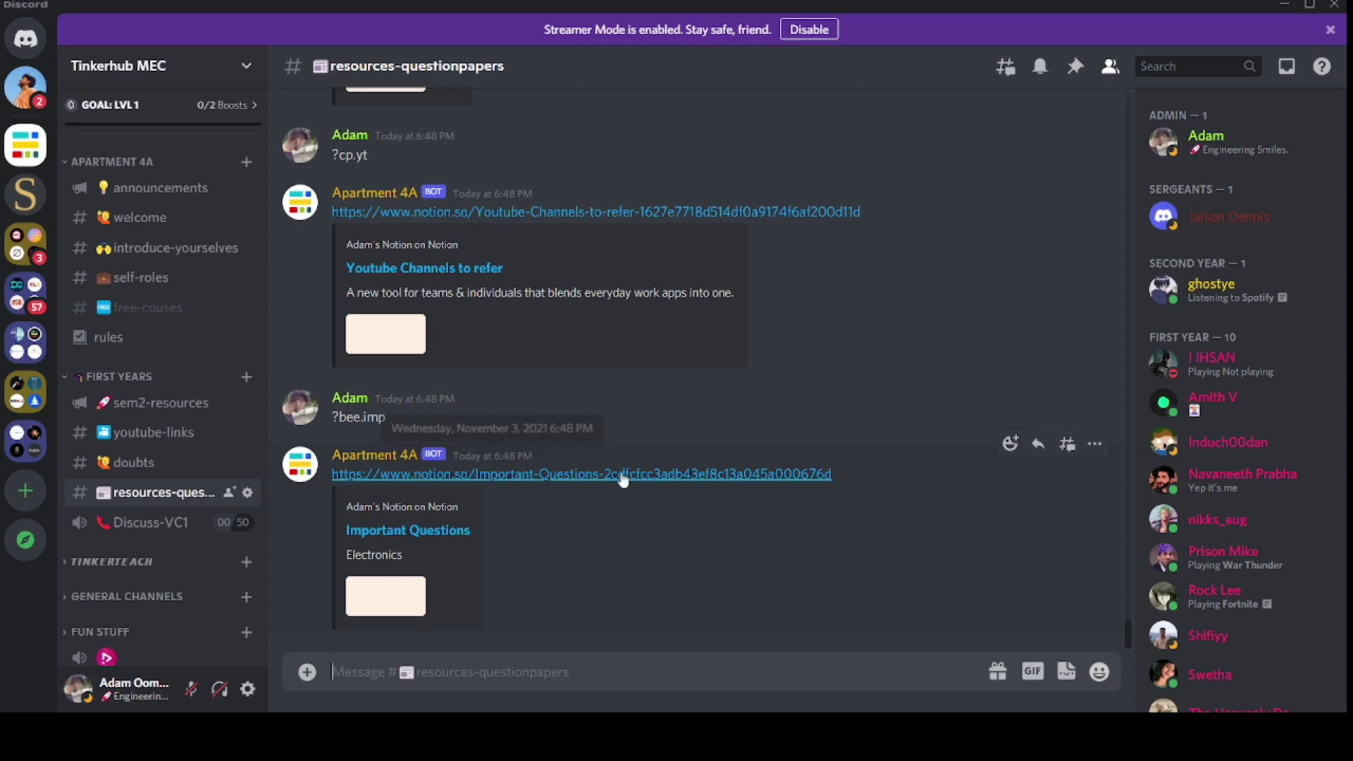
{"action": "mouse_move", "coordinate": [728, 455]}
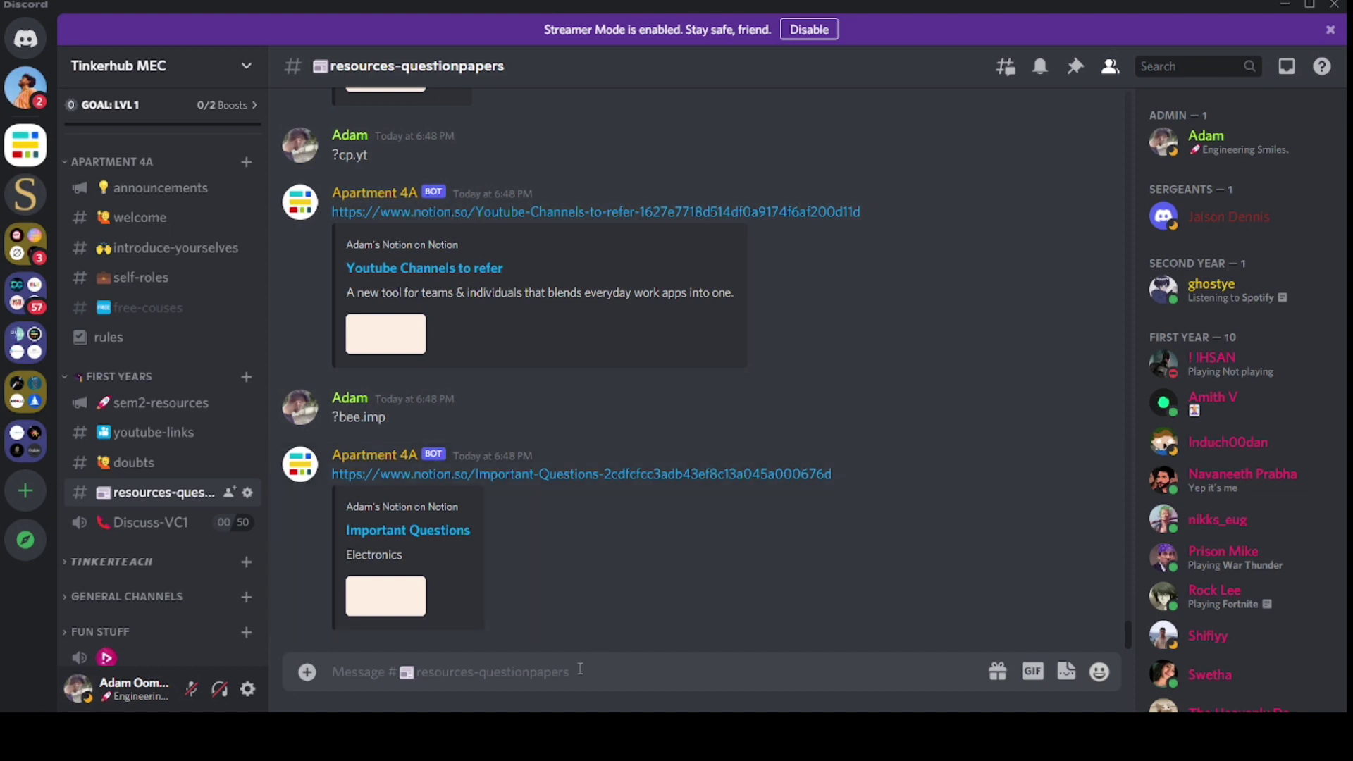
- Send ?help again so the bot reposts its quick guide of commands and subject codes
{"action": "type", "text": "?"}
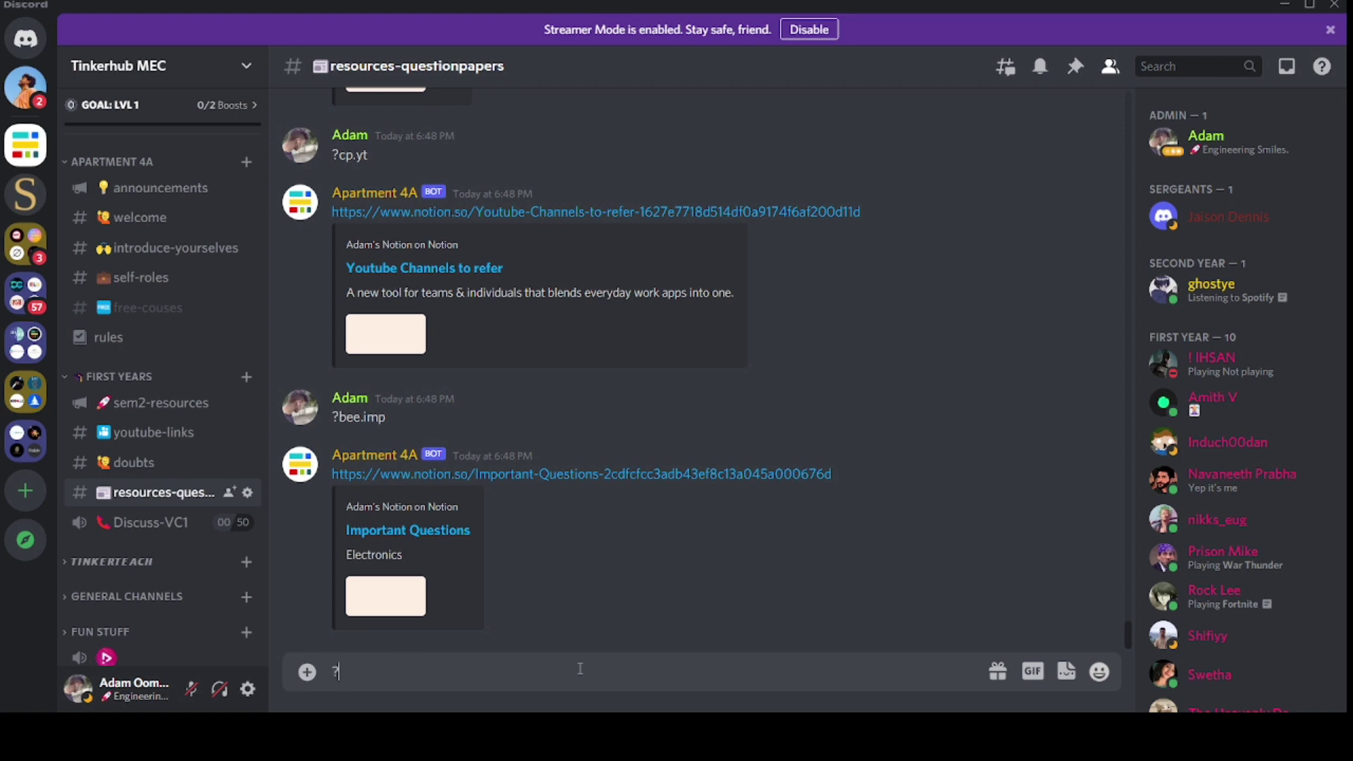
{"action": "key", "text": "Enter"}
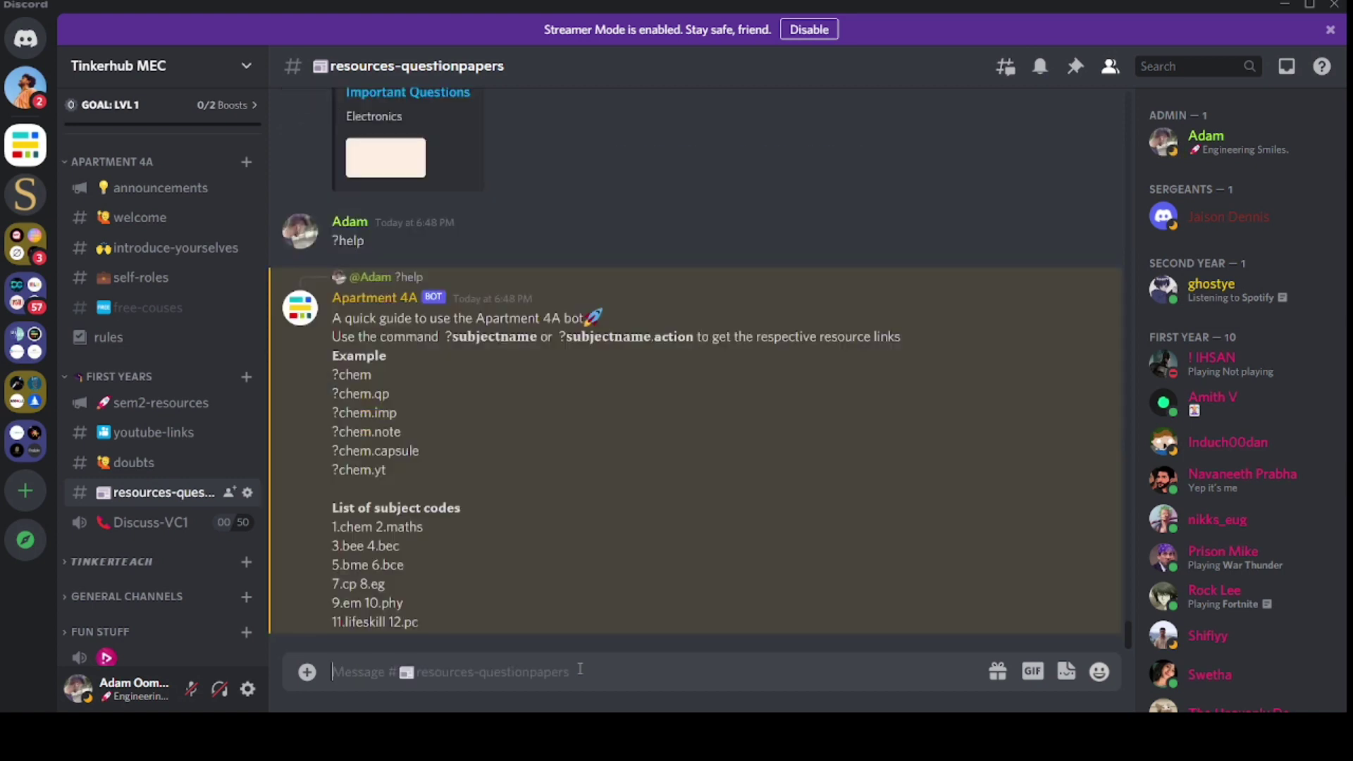